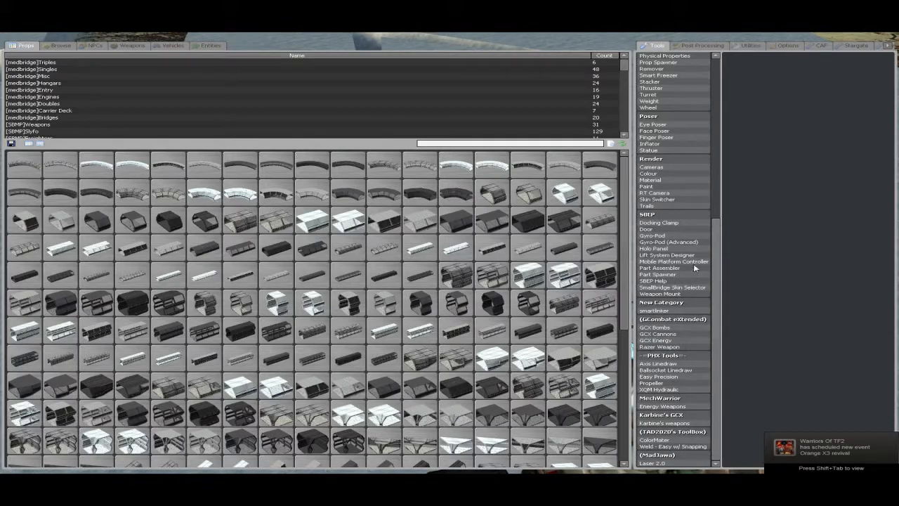
Step: Select the SBEP Part Spawner tool to show its hull part categories
{"action": "left_click", "coordinate": [652, 236]}
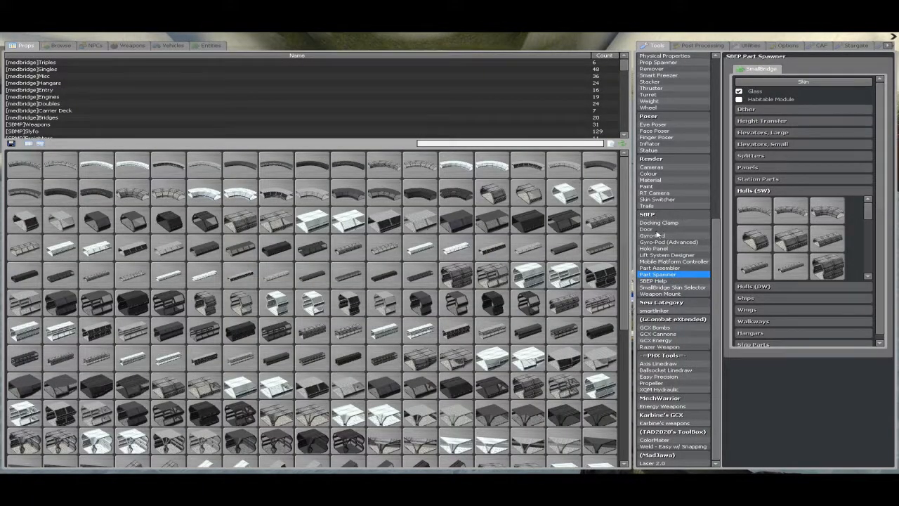
{"action": "mouse_move", "coordinate": [695, 245]}
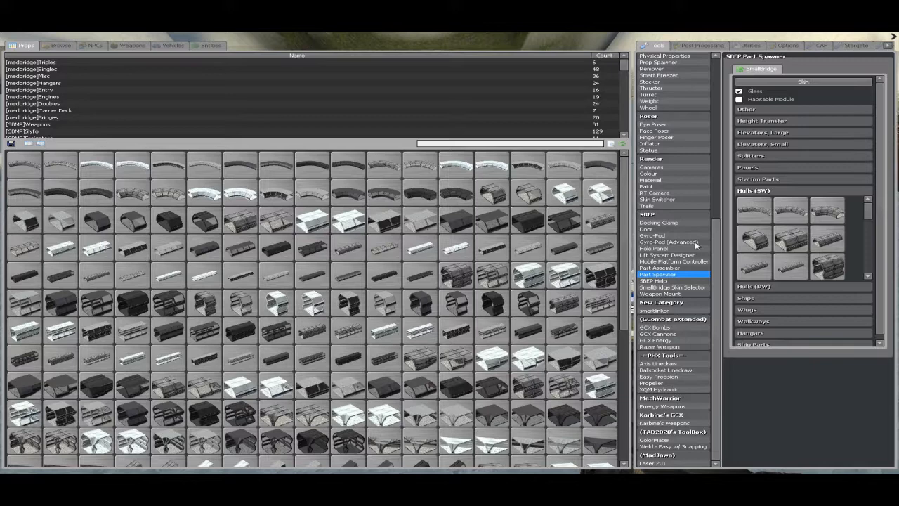
{"action": "mouse_move", "coordinate": [672, 294]}
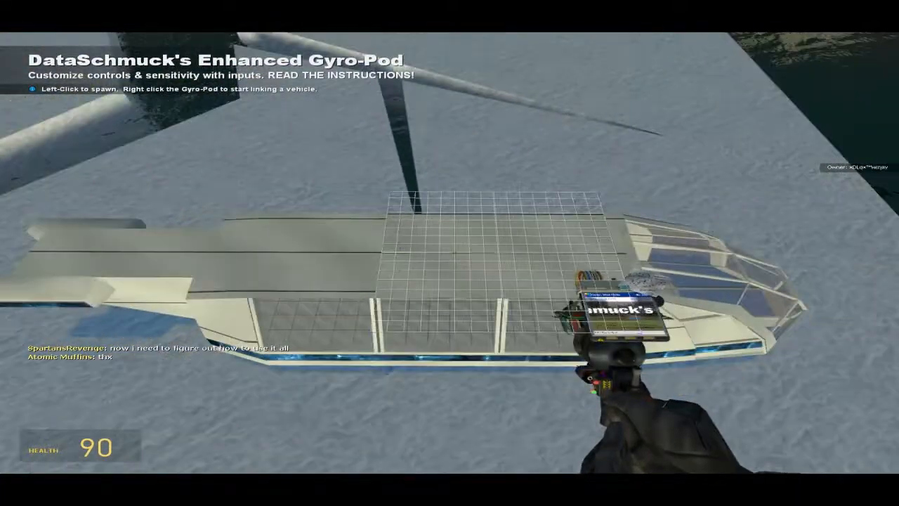
{"action": "mouse_move", "coordinate": [450, 252]}
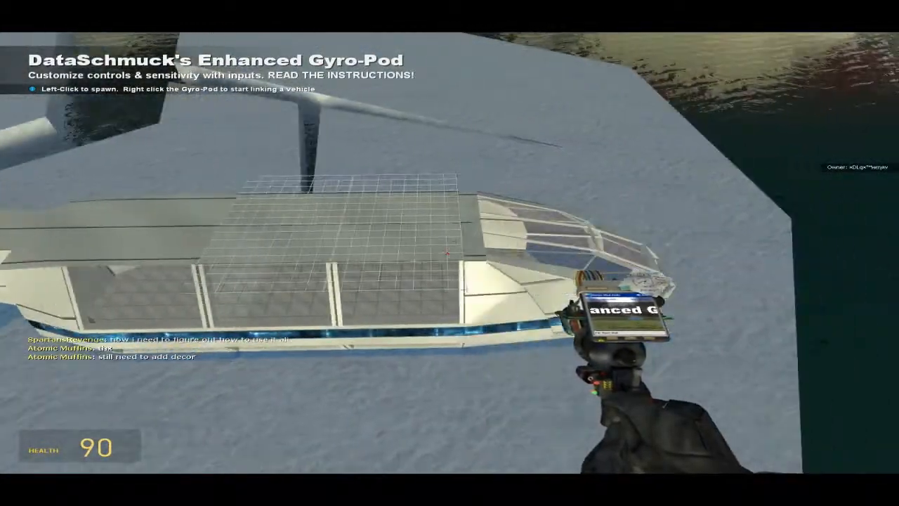
{"action": "mouse_move", "coordinate": [450, 252]}
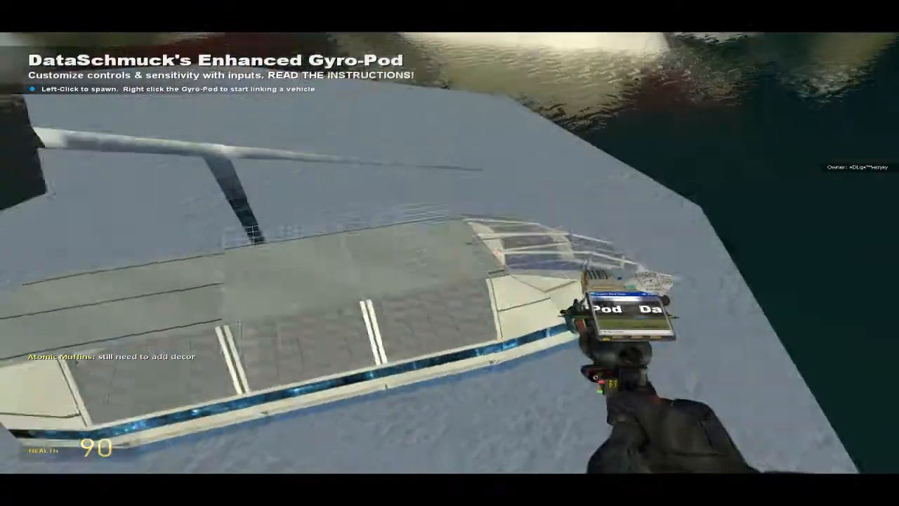
{"action": "mouse_move", "coordinate": [450, 253]}
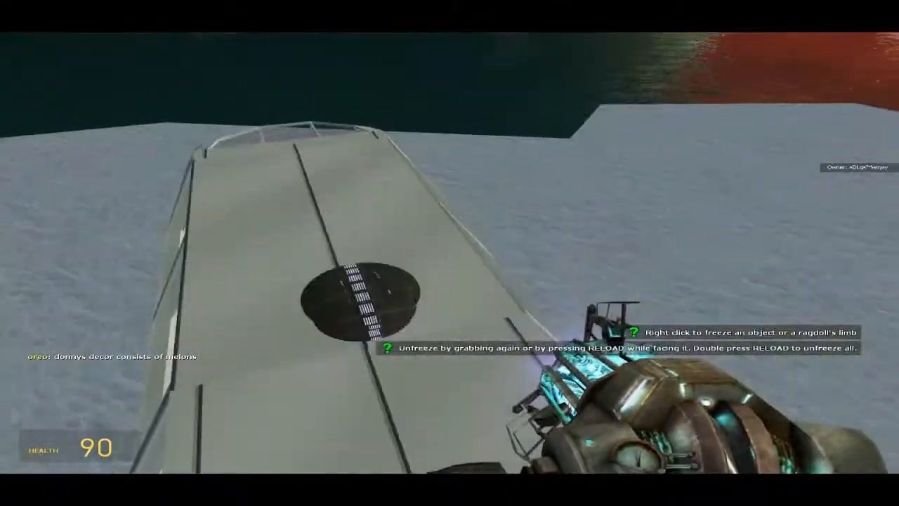
Step: Bring up the spawn menu and choose Smart Weld after placing the gyro-pod
{"action": "key", "text": "q"}
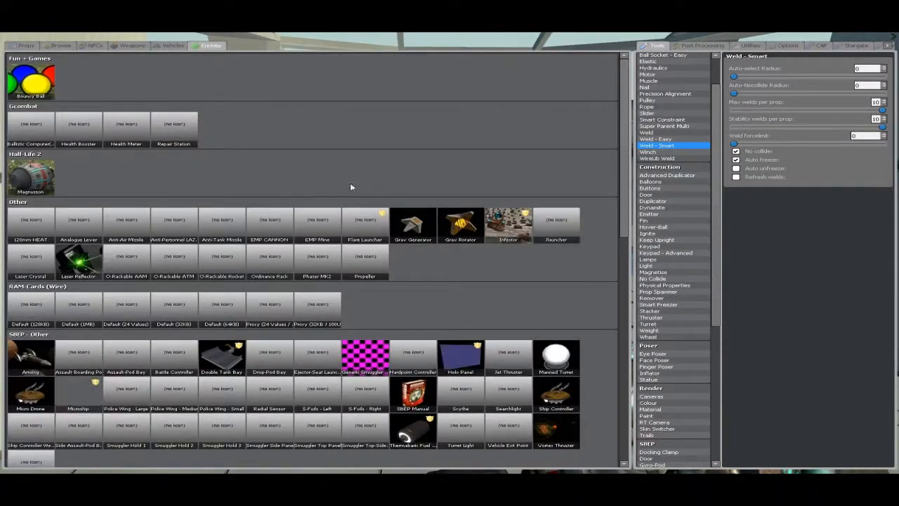
Step: Weld the pilot seat to the cockpit floor and return to the vehicle seats list
{"action": "left_click", "coordinate": [173, 45]}
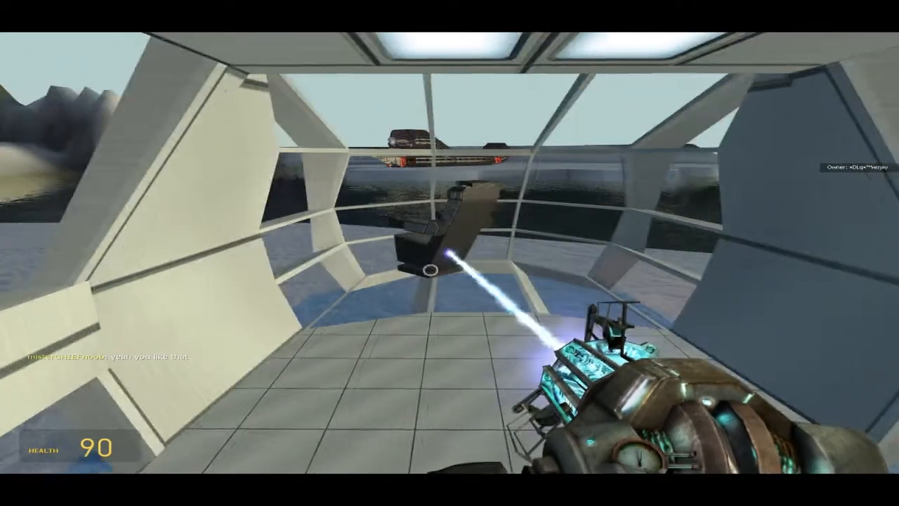
{"action": "mouse_move", "coordinate": [450, 252]}
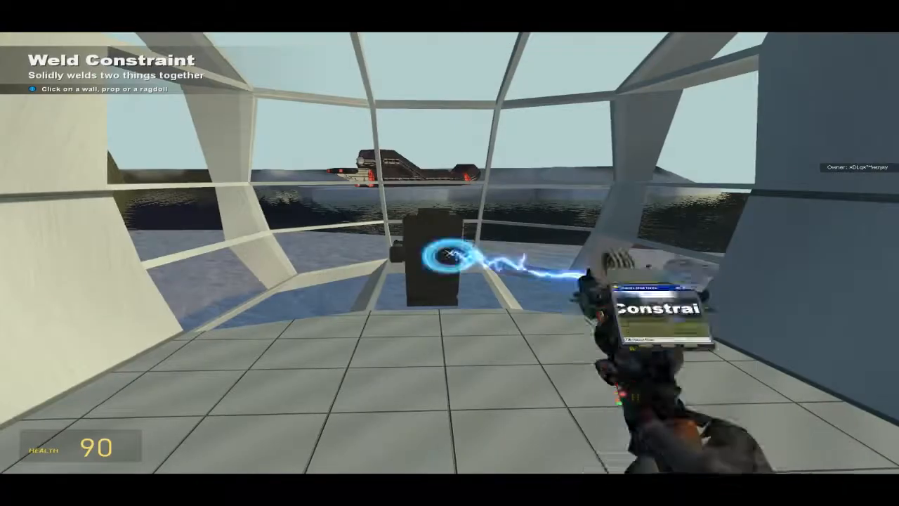
{"action": "key", "text": "q"}
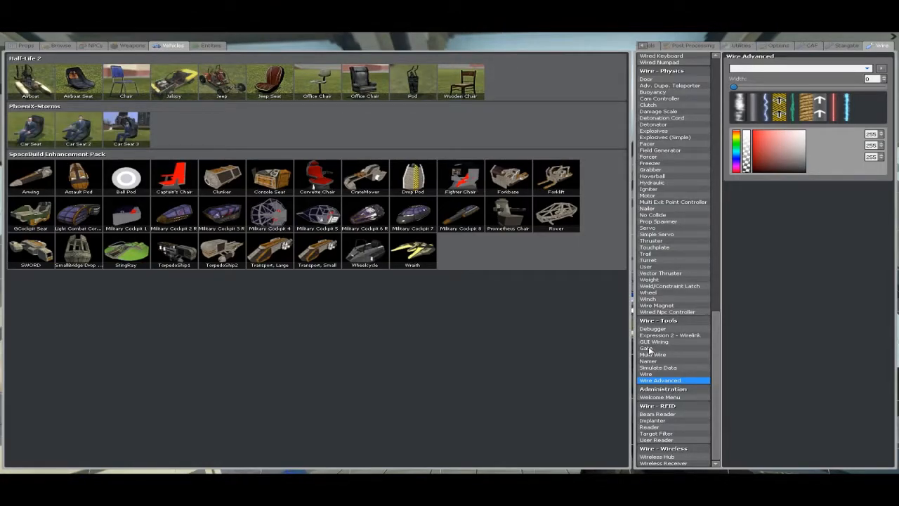
Step: Equip the Wire Gate tool to spawn a Not gate on the pilot seat
{"action": "left_click", "coordinate": [646, 348]}
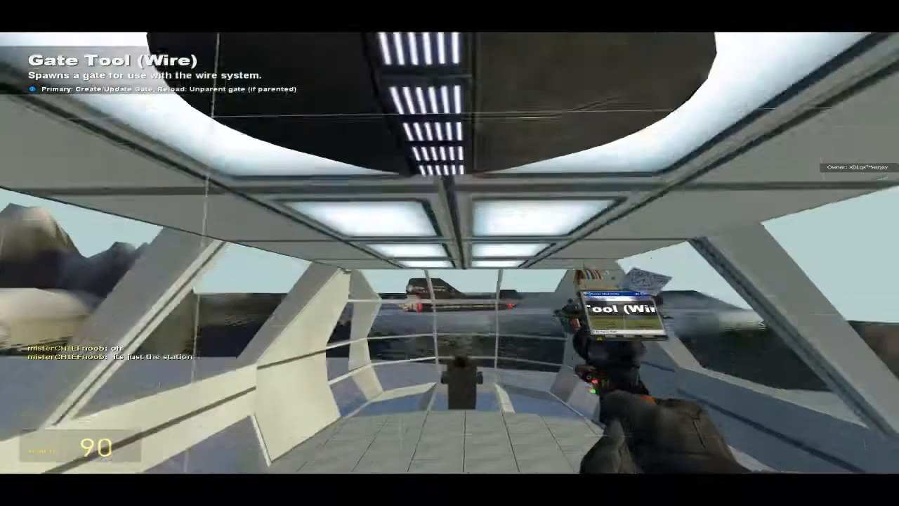
{"action": "key", "text": "q"}
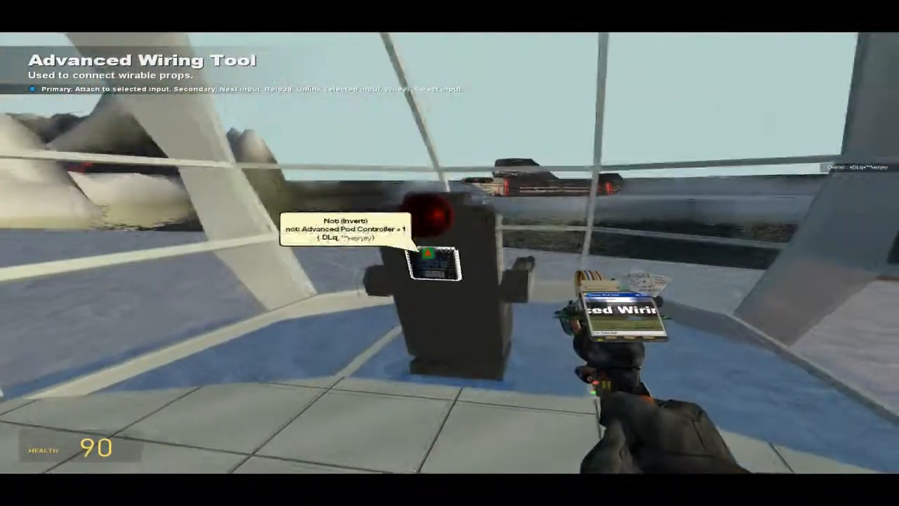
{"action": "mouse_move", "coordinate": [450, 253]}
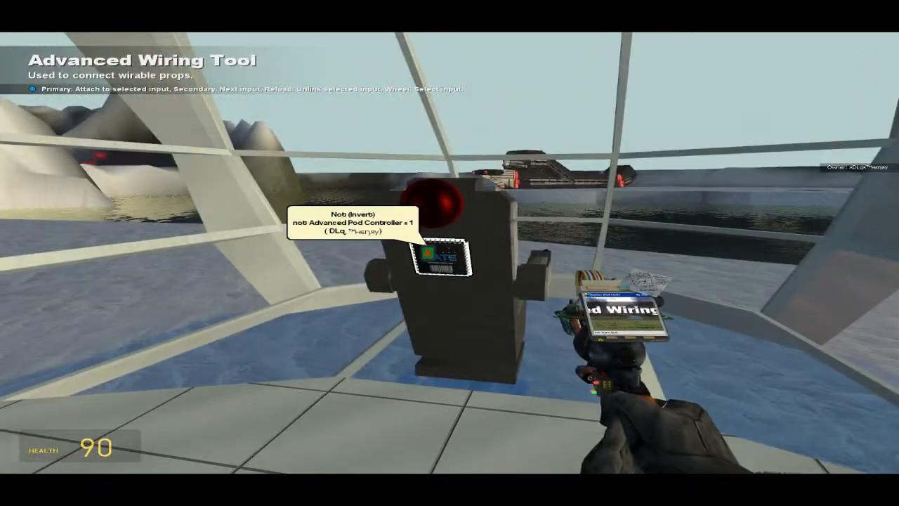
{"action": "mouse_move", "coordinate": [450, 253]}
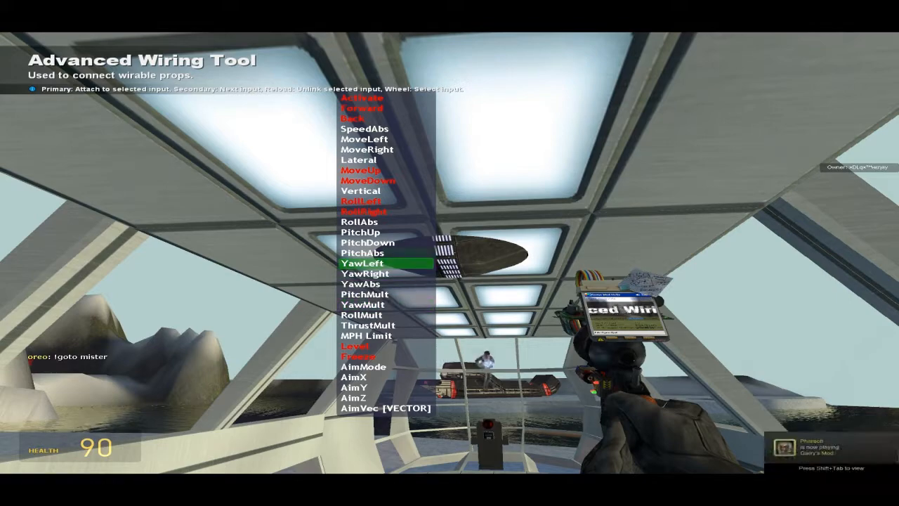
Step: Scroll the Gyro-Pod input list to reach movement inputs such as YawLeft
{"action": "scroll", "scroll_direction": "down", "scroll_amount": 3}
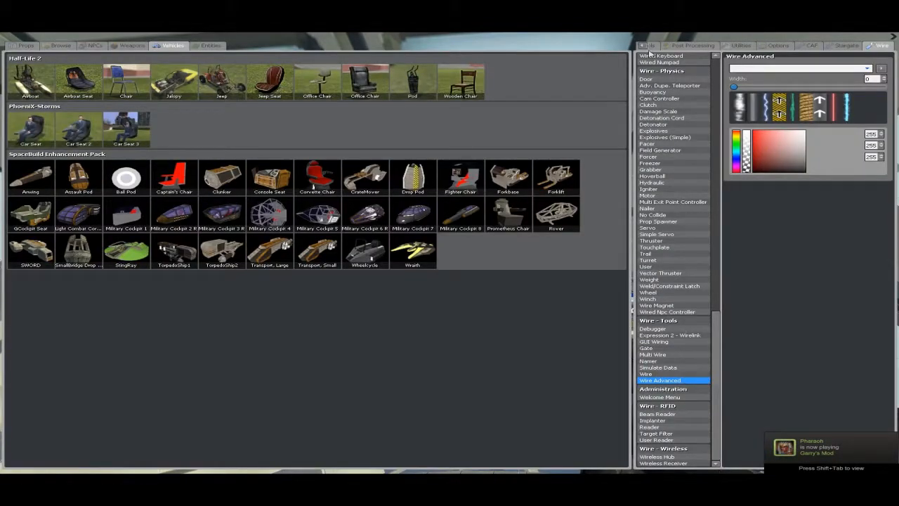
Step: Select No Collide, then view the SBEP Gyro-Pod (Advanced) setup instructions
{"action": "left_click", "coordinate": [658, 44]}
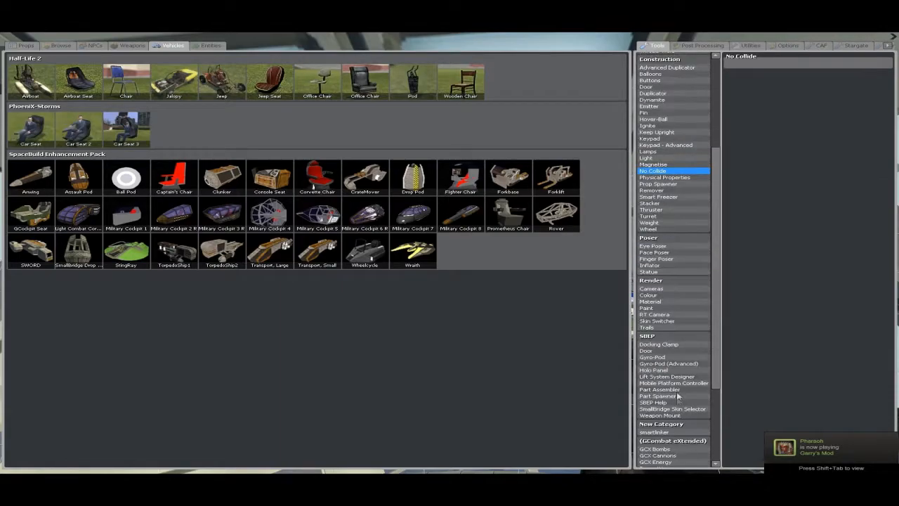
{"action": "left_click", "coordinate": [669, 362]}
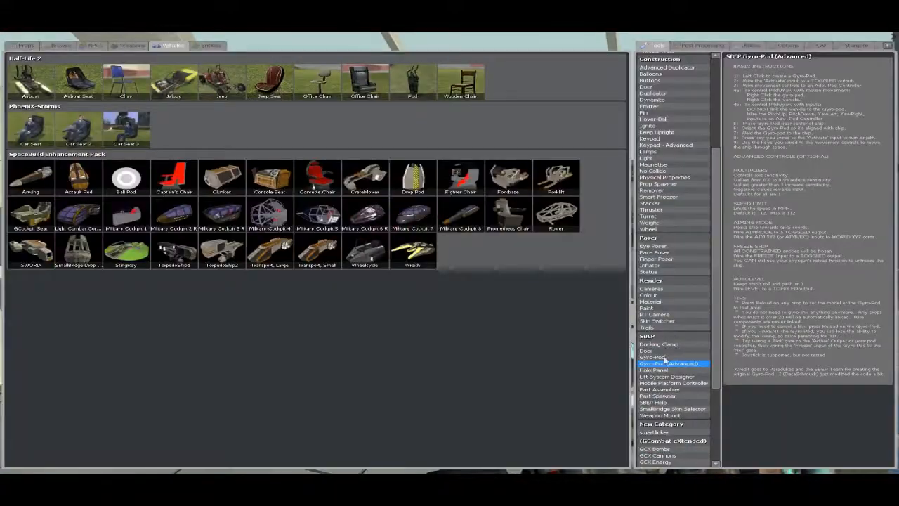
{"action": "mouse_move", "coordinate": [673, 326]}
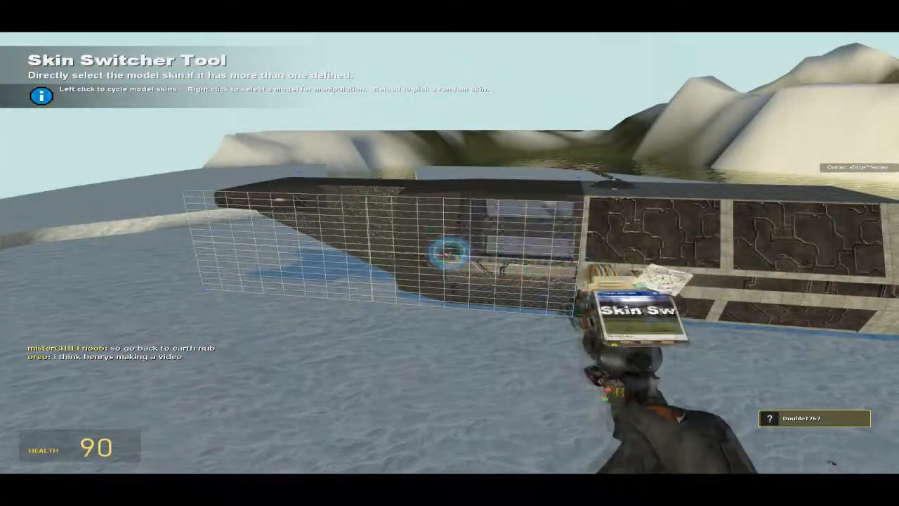
{"action": "mouse_move", "coordinate": [450, 253]}
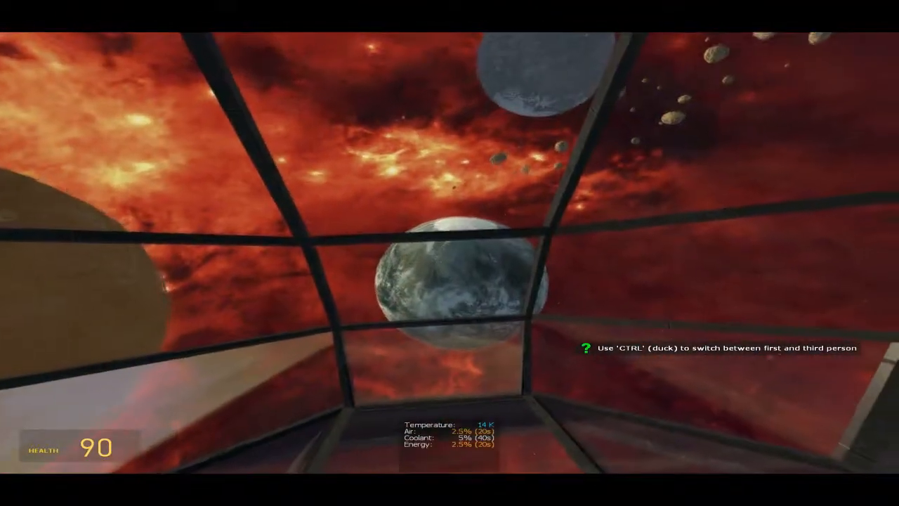
{"action": "mouse_move", "coordinate": [450, 253]}
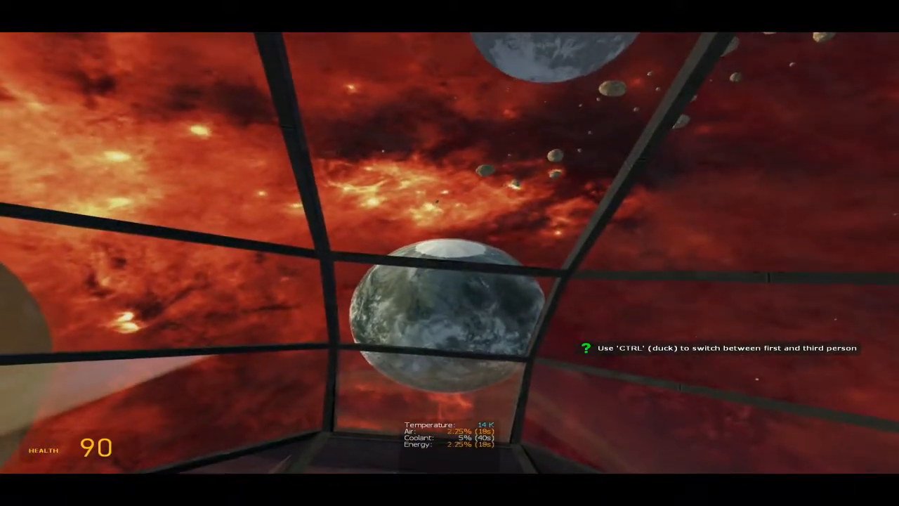